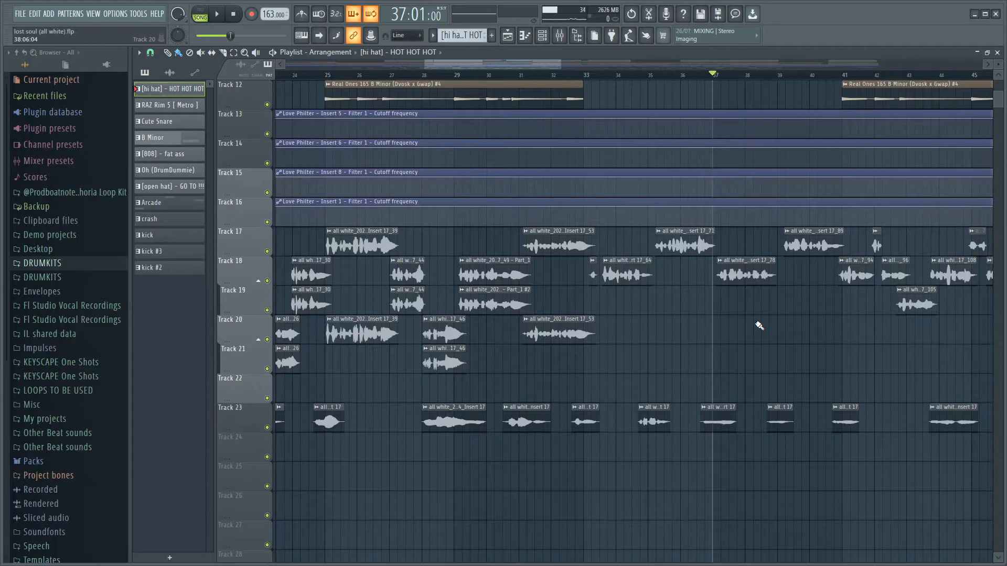
- Show the mixer on Insert 18 with its full vocal effect chain
left_click(559, 36)
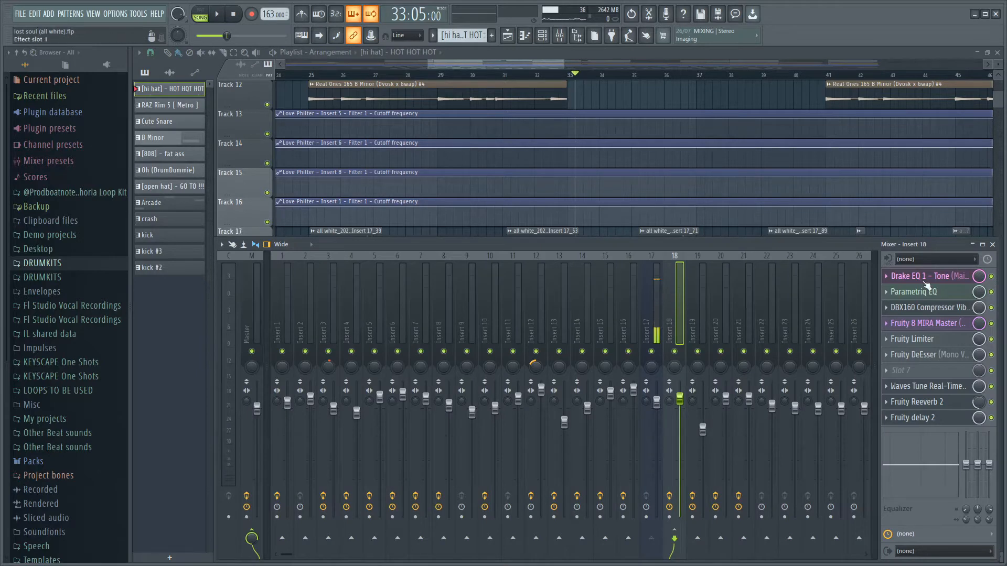
left_click(928, 276)
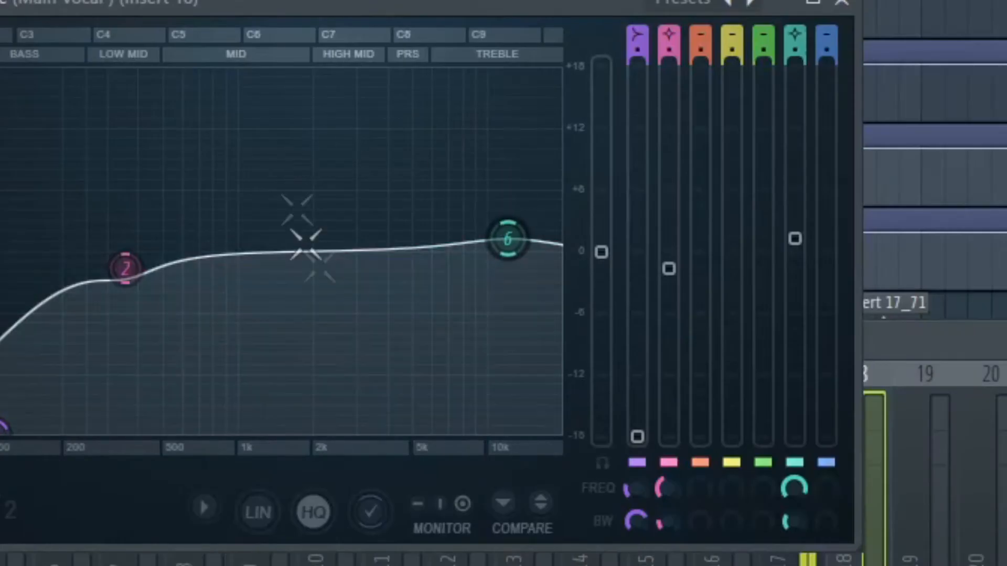
left_click_drag(510, 236, 510, 242)
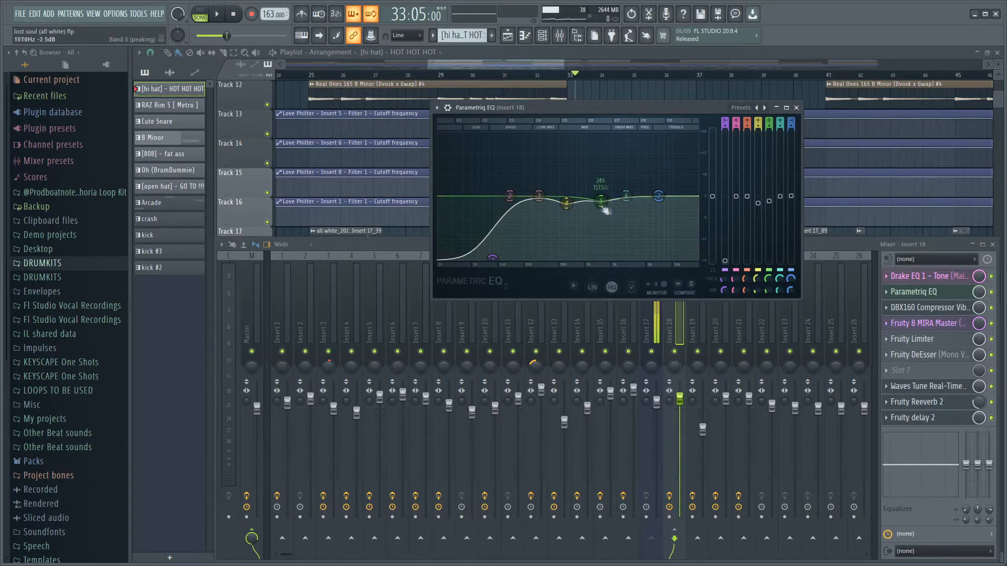
left_click_drag(604, 209, 600, 205)
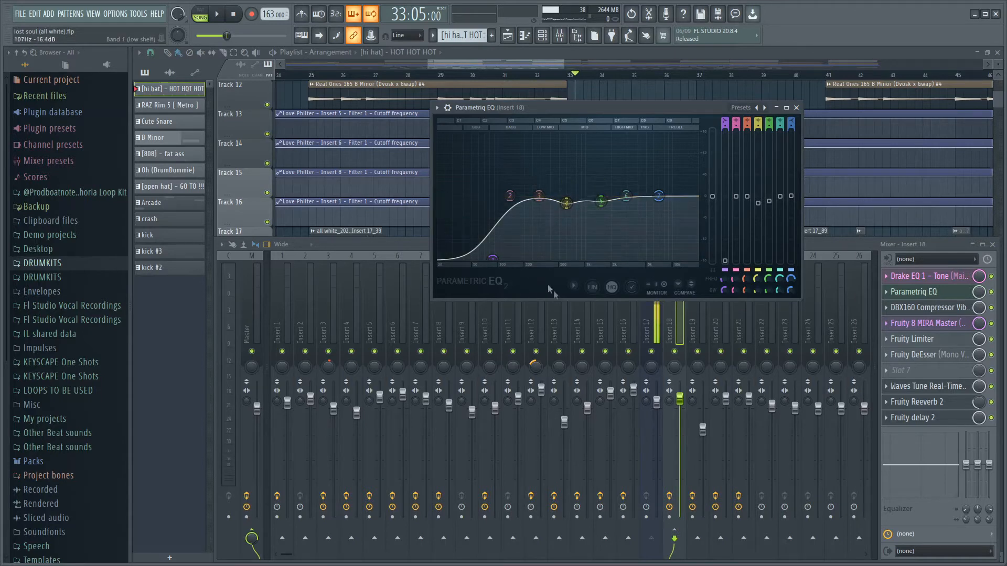
left_click_drag(656, 196, 659, 198)
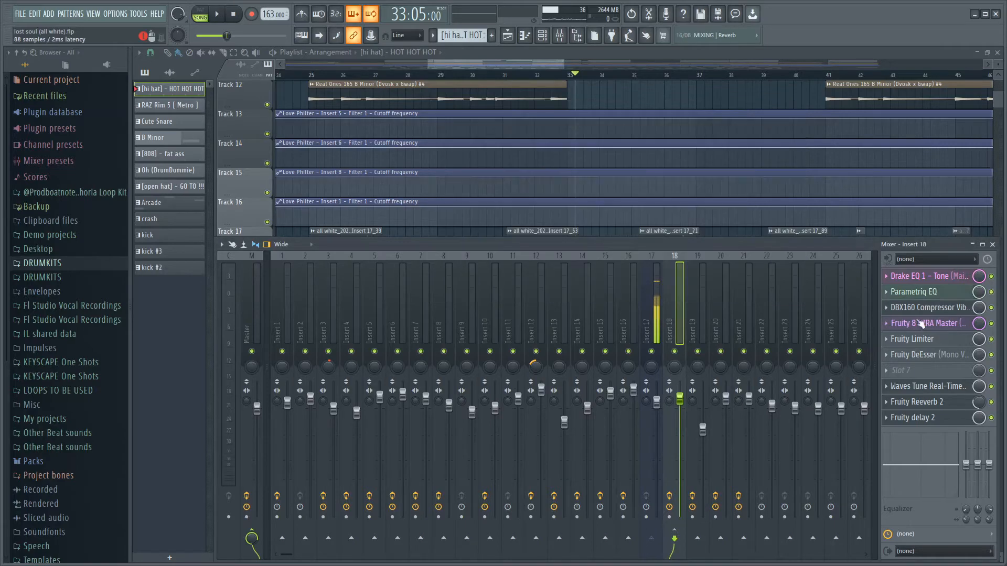
- Review the DBX160 Compressor Vibe settings on Insert 18 and close it
left_click(929, 307)
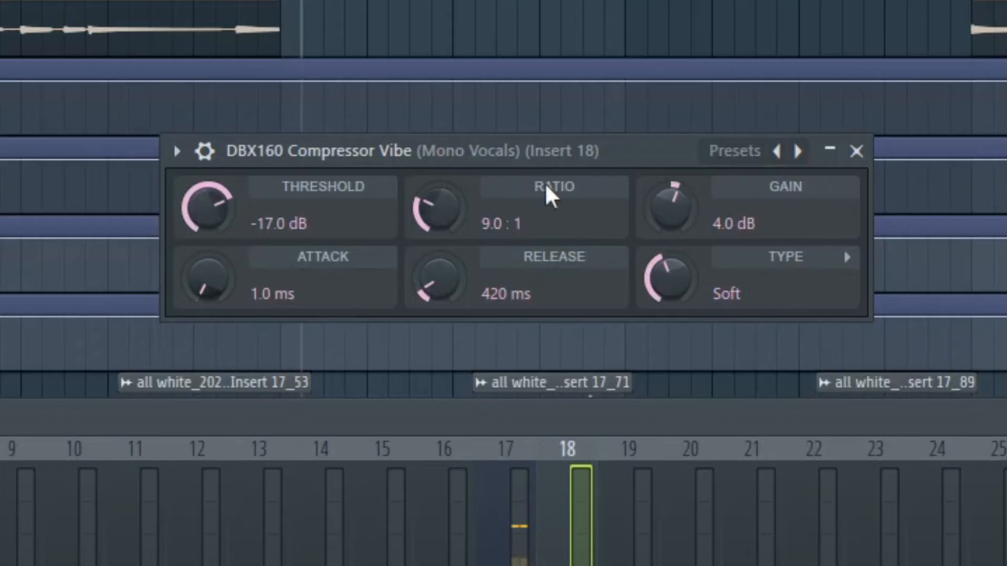
mouse_move(359, 285)
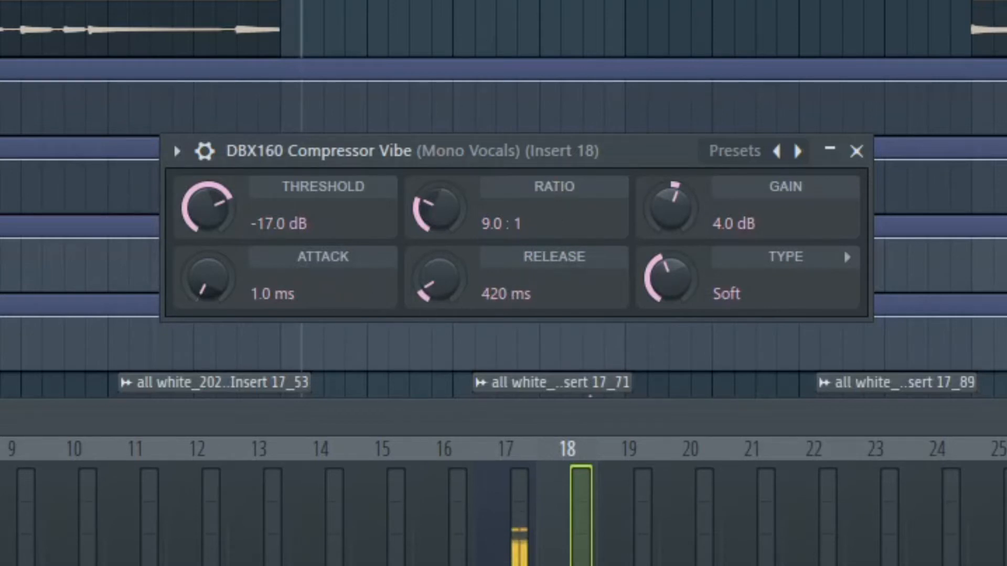
mouse_move(754, 221)
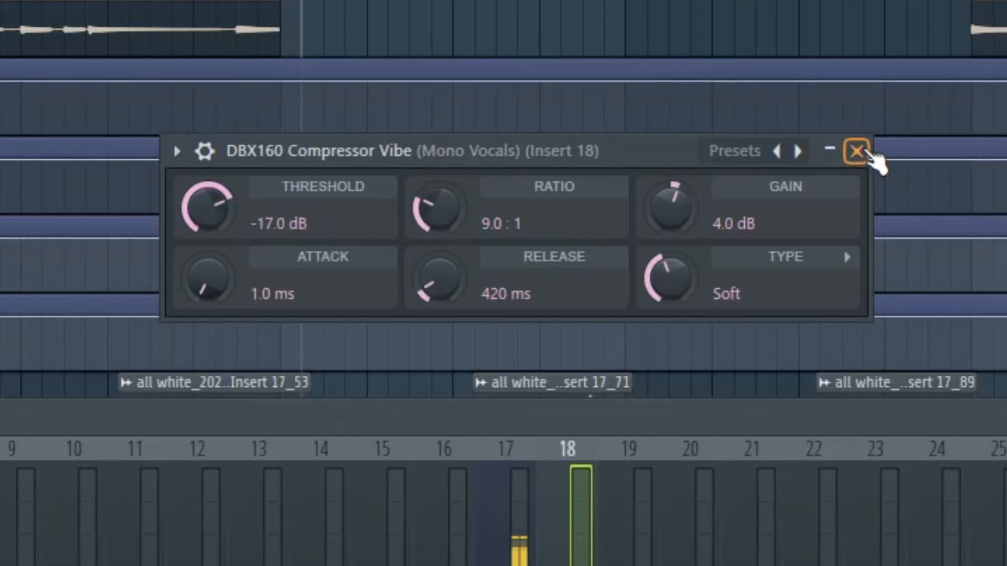
left_click(856, 151)
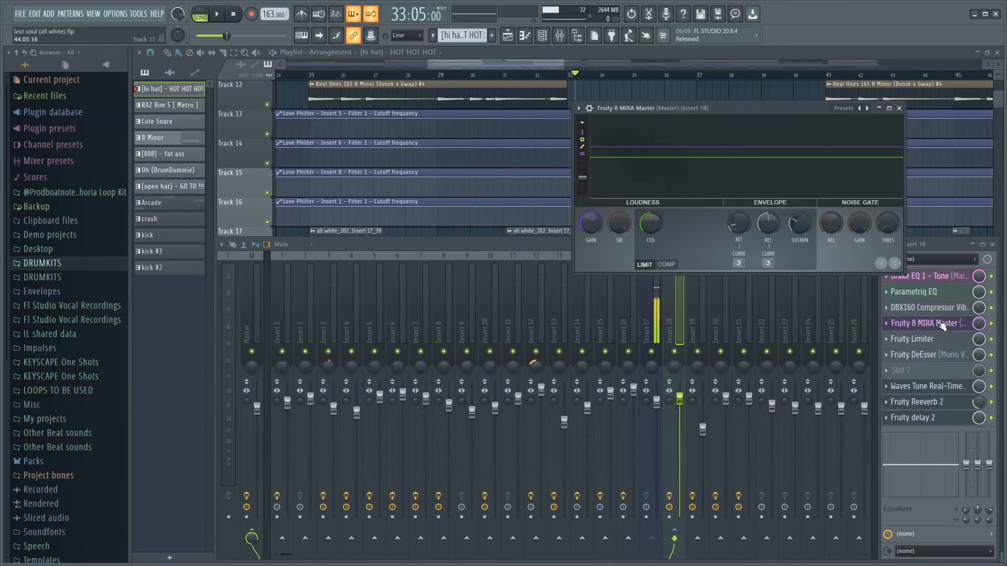
- Review and close Fruity 8 MIRA Master and Fruity Limiter, then bring up the Fruity DeEsser
left_click(899, 108)
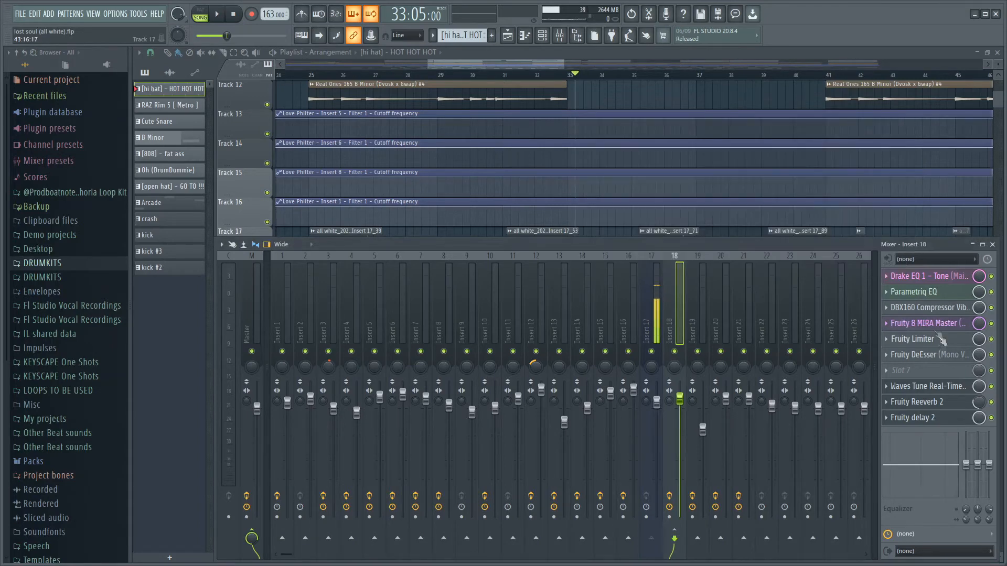
left_click(912, 339)
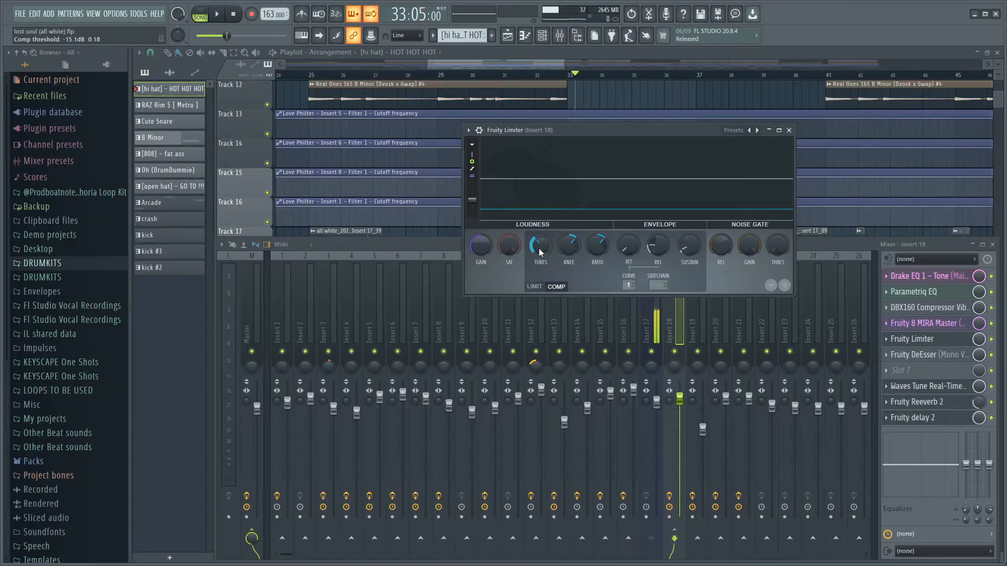
left_click(788, 130)
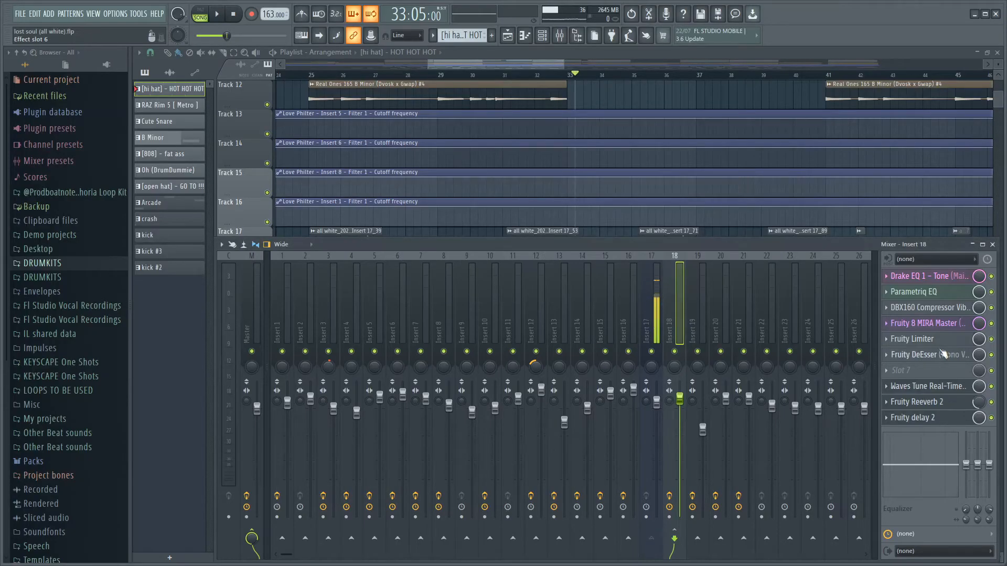
left_click(917, 355)
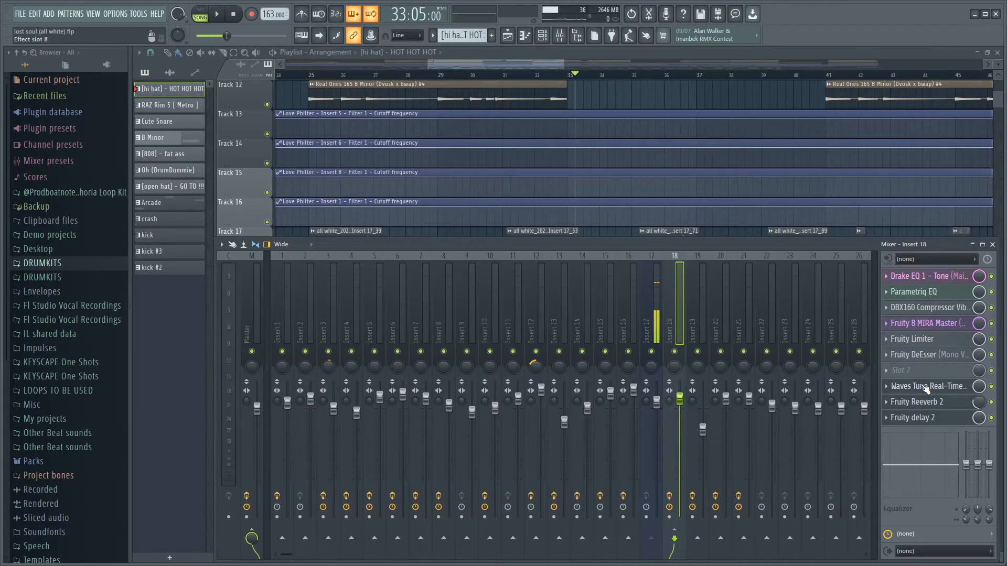
left_click(923, 386)
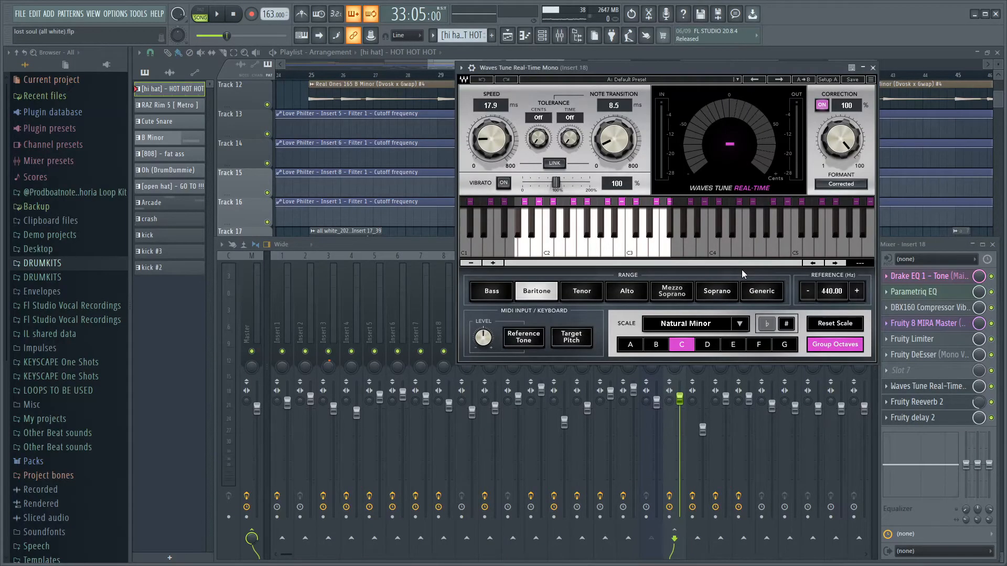
left_click(871, 67)
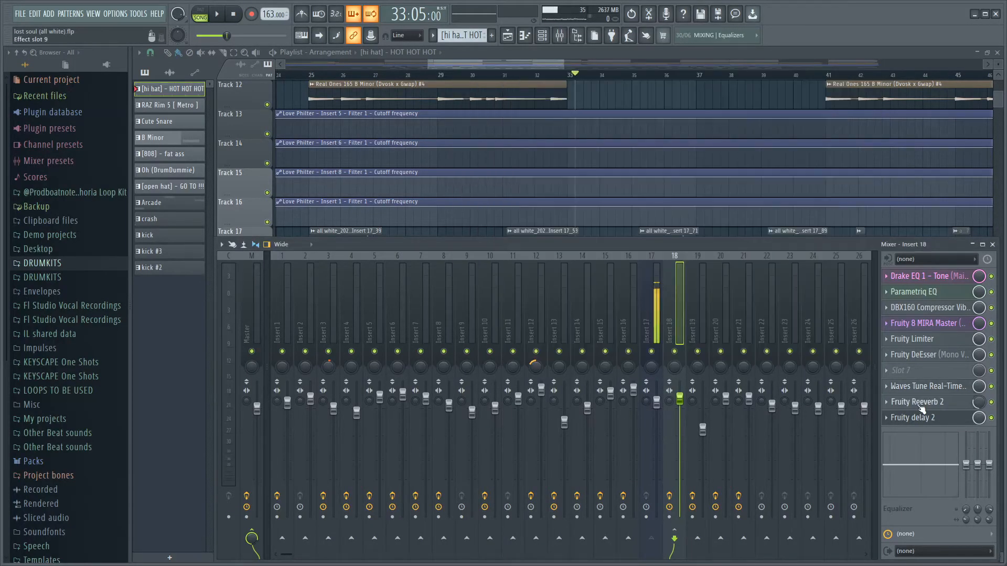
left_click(918, 401)
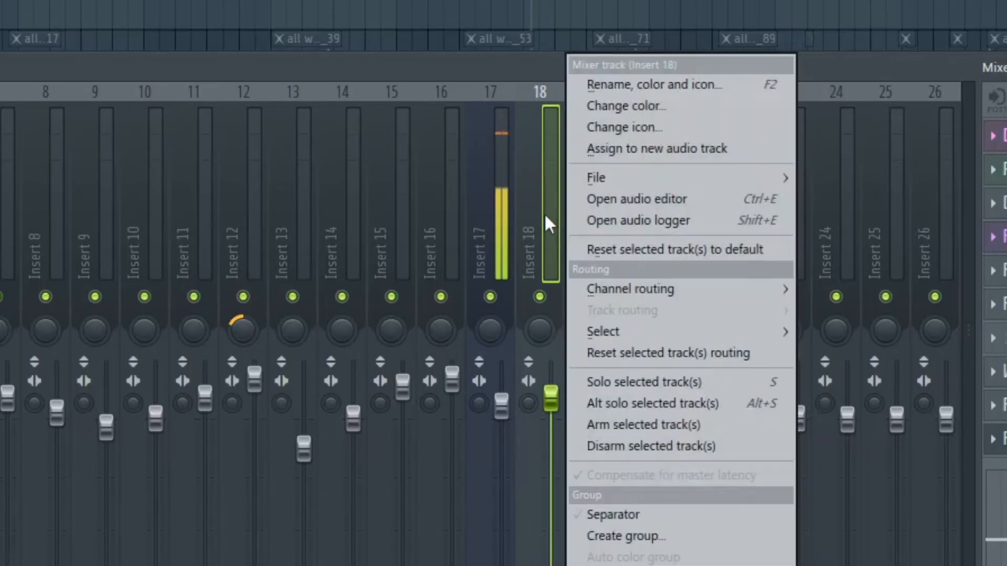
mouse_move(594, 177)
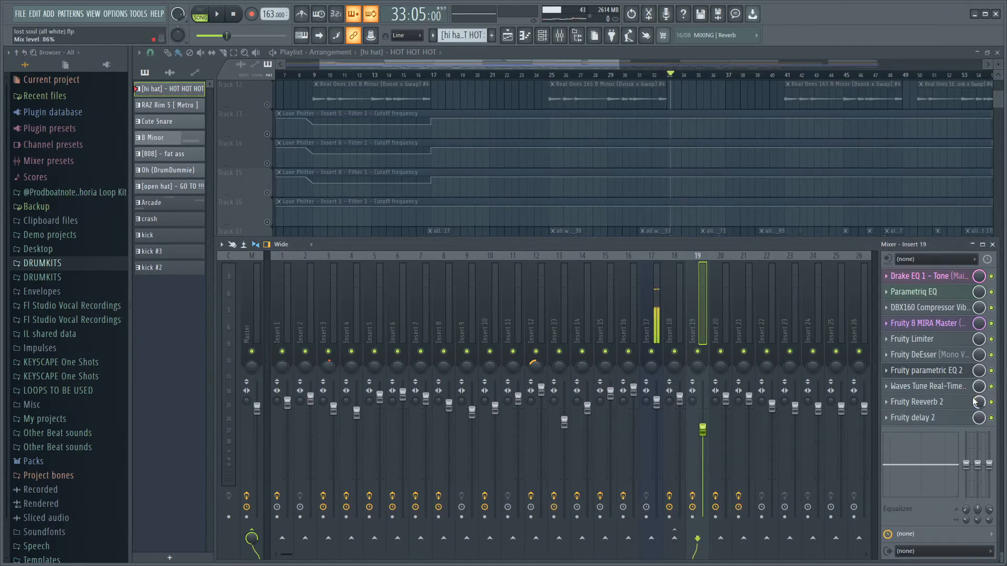
- Show the added Fruity Parametric EQ 2 band-pass settings on Insert 19
left_click(930, 370)
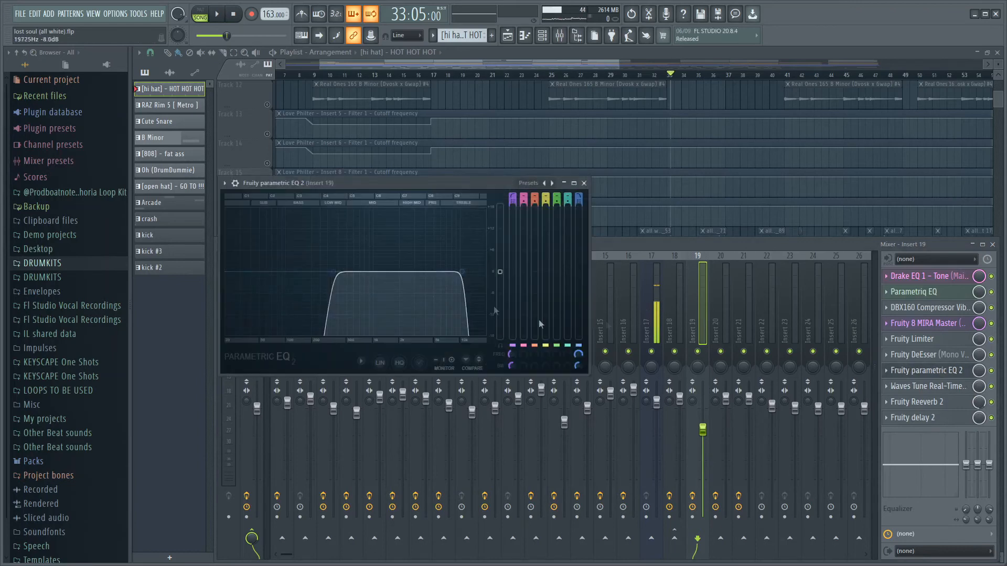